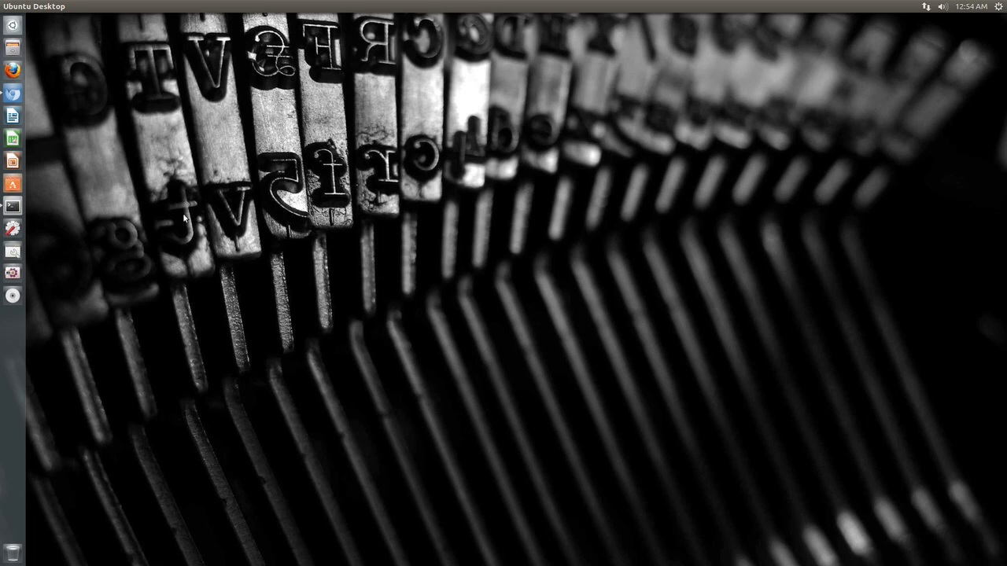
mouse_move(211, 223)
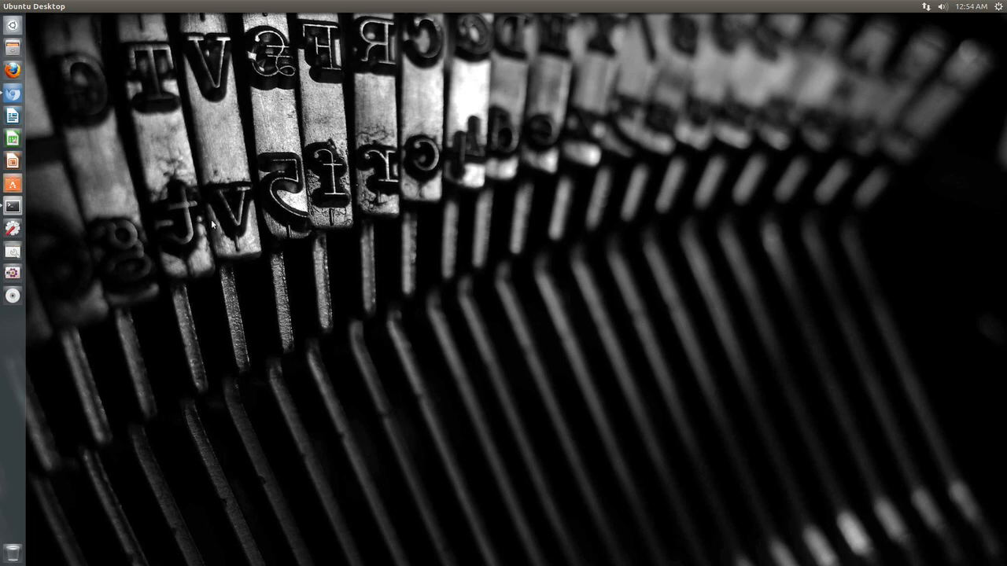
Start Unity Tweak Tool from the Unity launcher
click(12, 182)
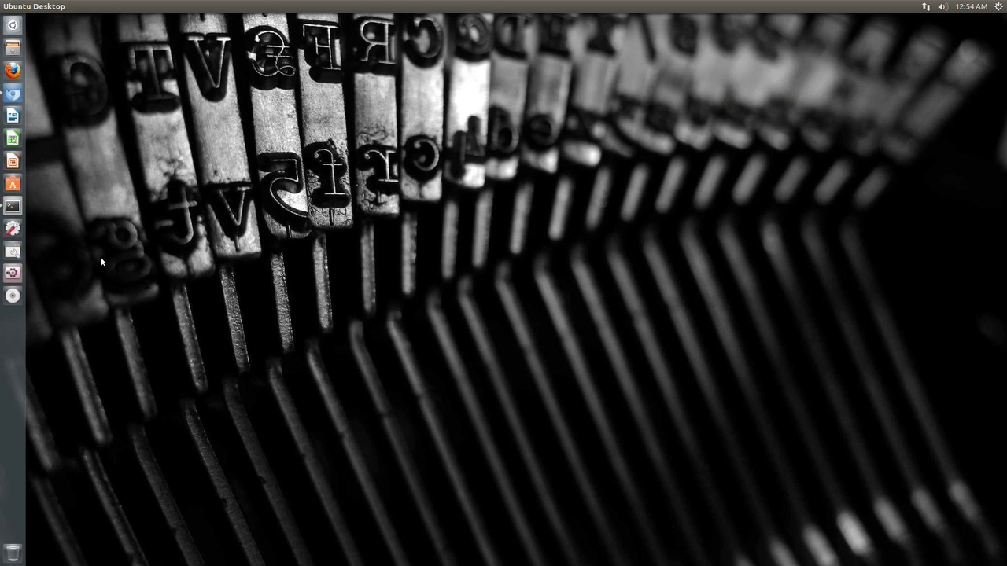
mouse_move(246, 236)
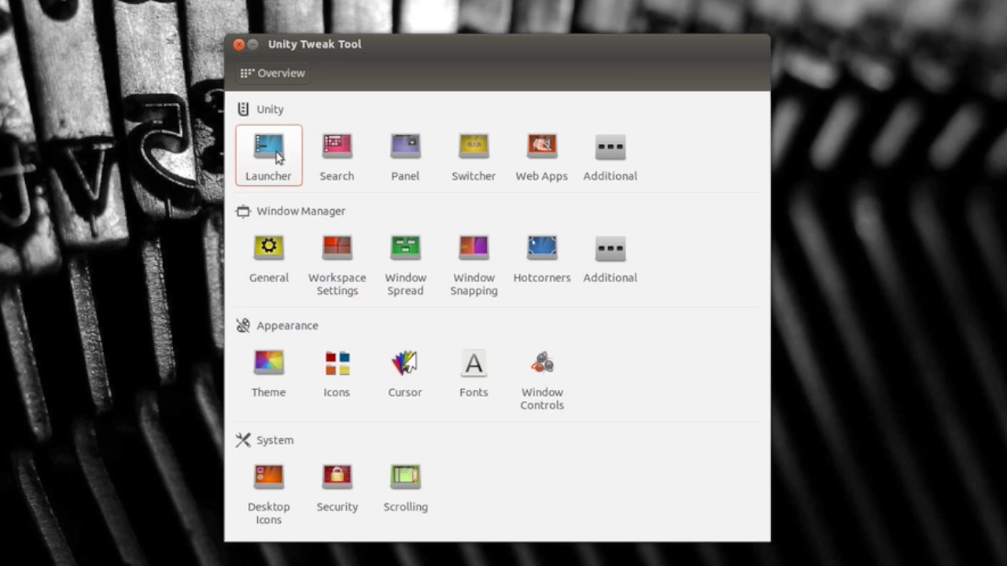
Show the Launcher settings page with auto-hide, transparency and icon options
click(268, 155)
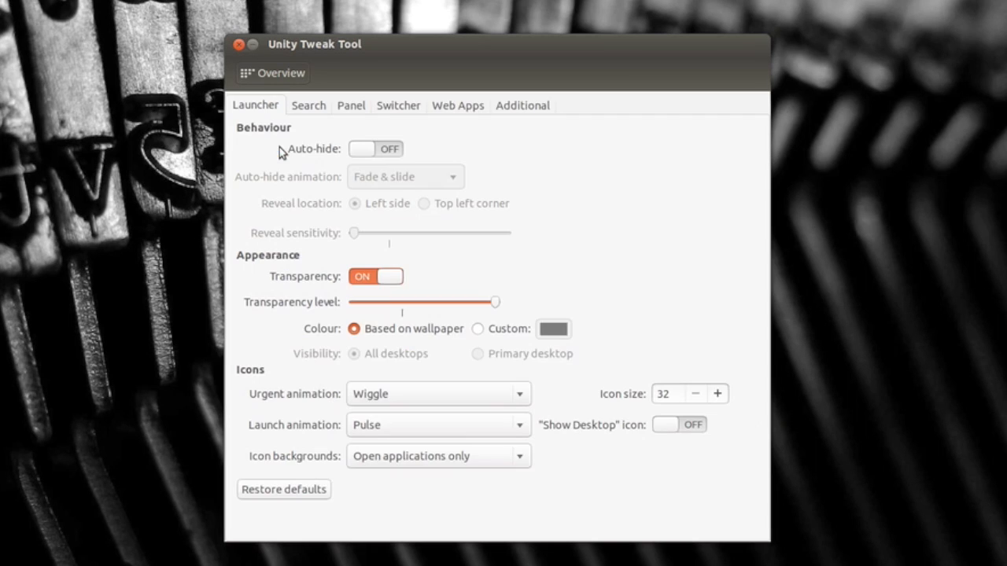
mouse_move(321, 154)
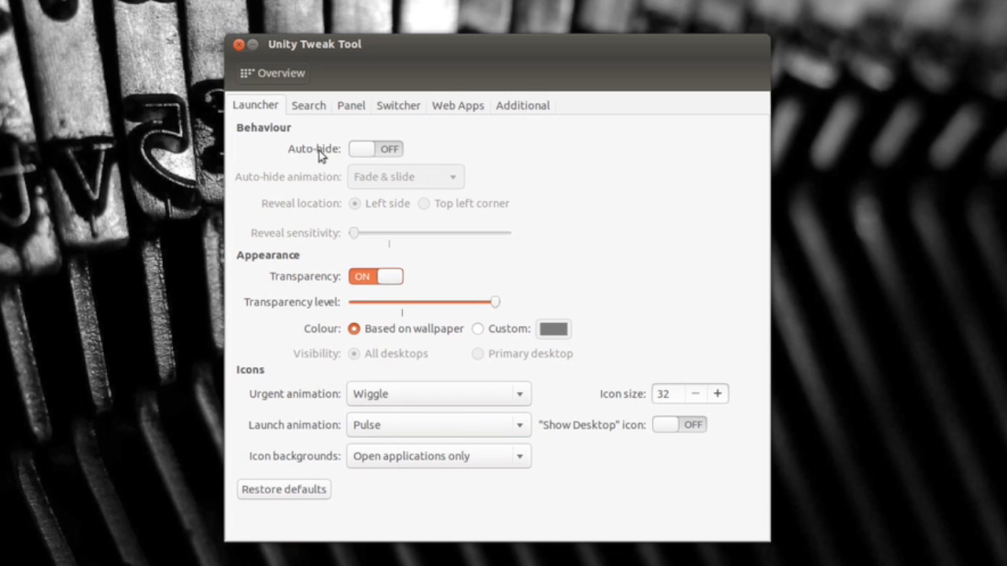
mouse_move(343, 151)
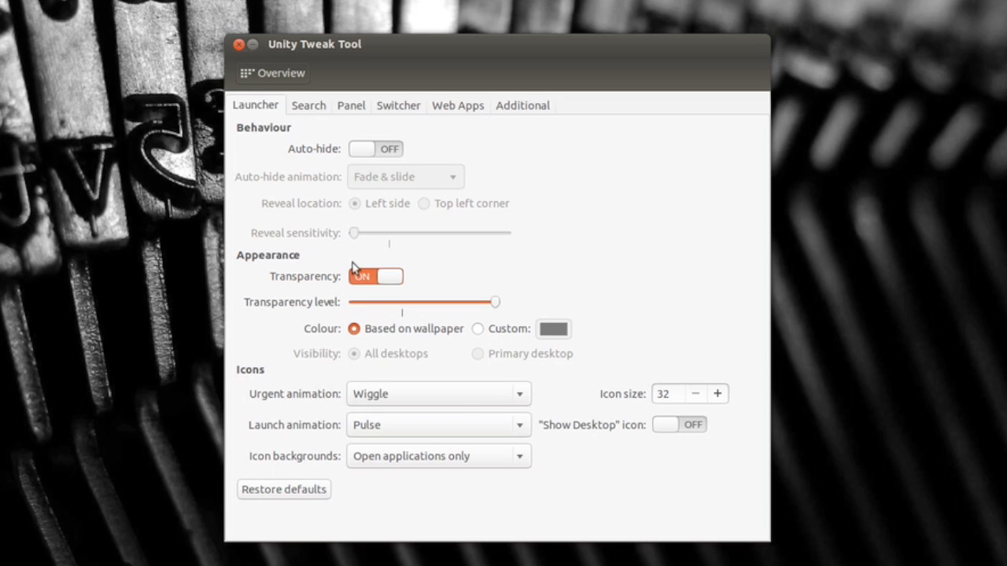
View the Theme settings listing Ambiance, Highcontrast and Radiance, then return to the Overview
click(280, 72)
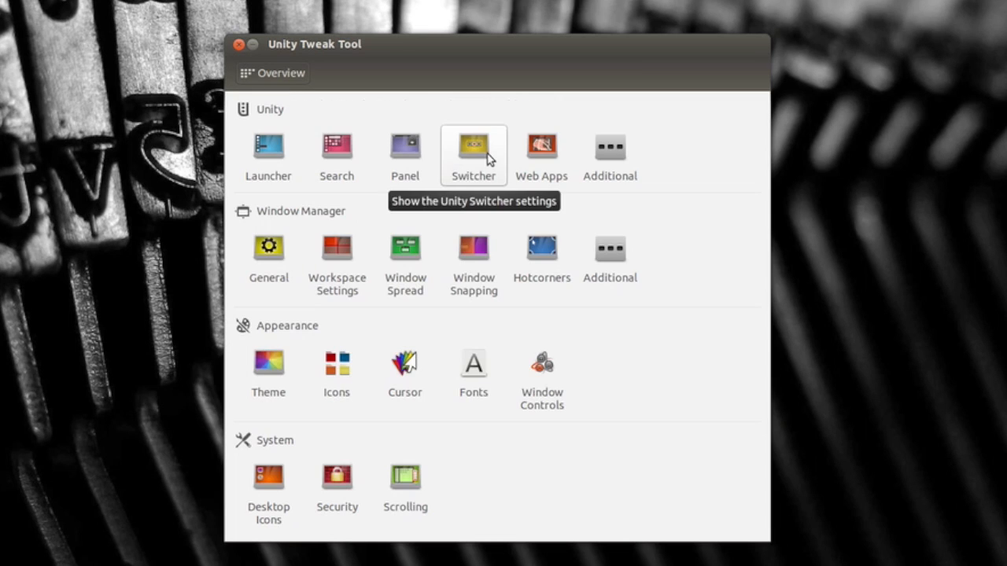
mouse_move(336, 252)
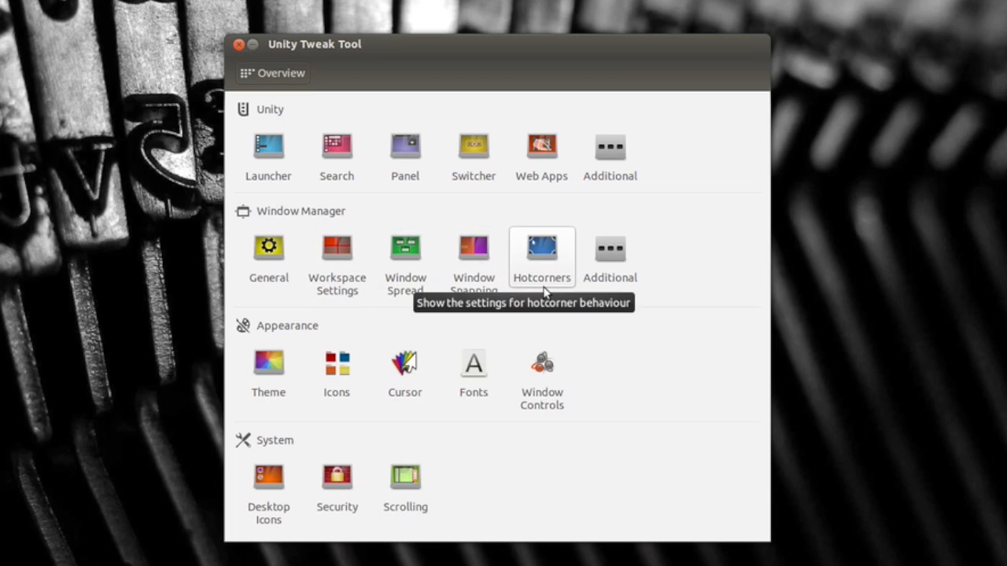
mouse_move(406, 318)
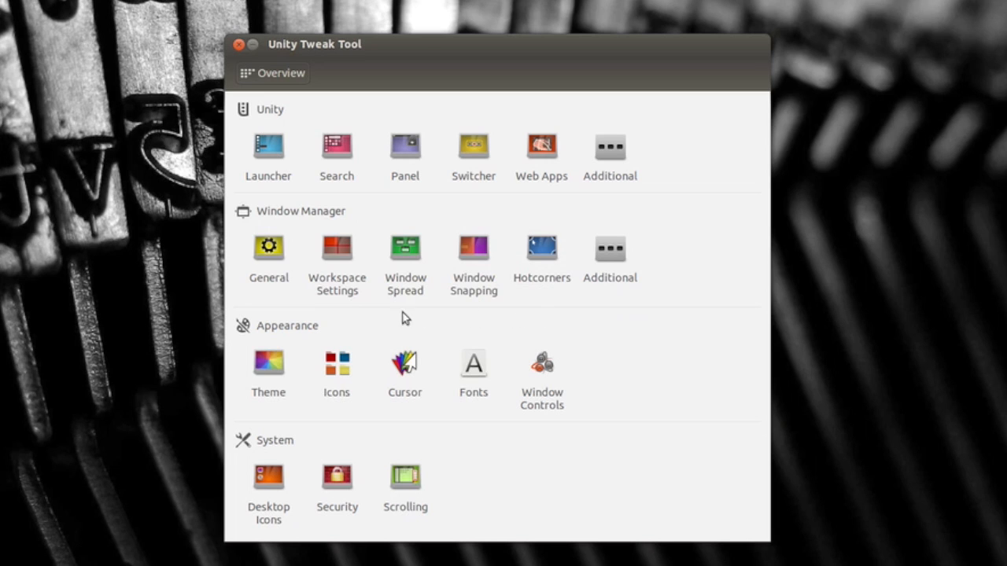
click(268, 363)
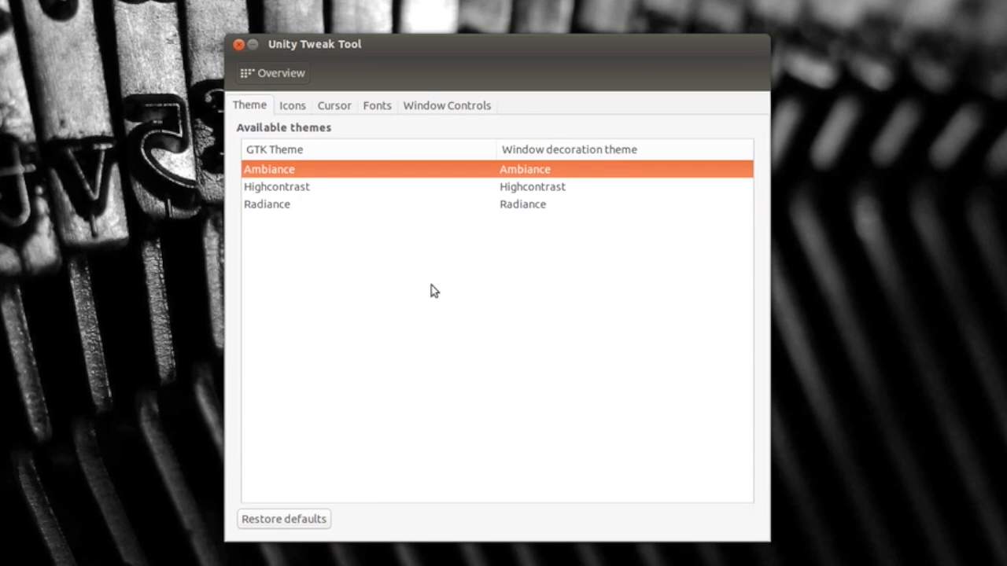
mouse_move(275, 96)
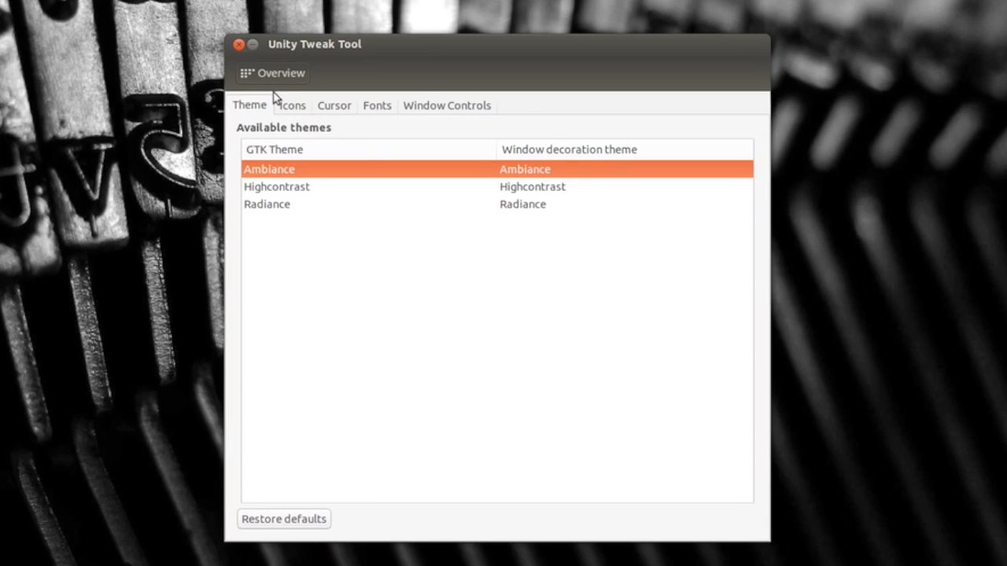
mouse_move(354, 195)
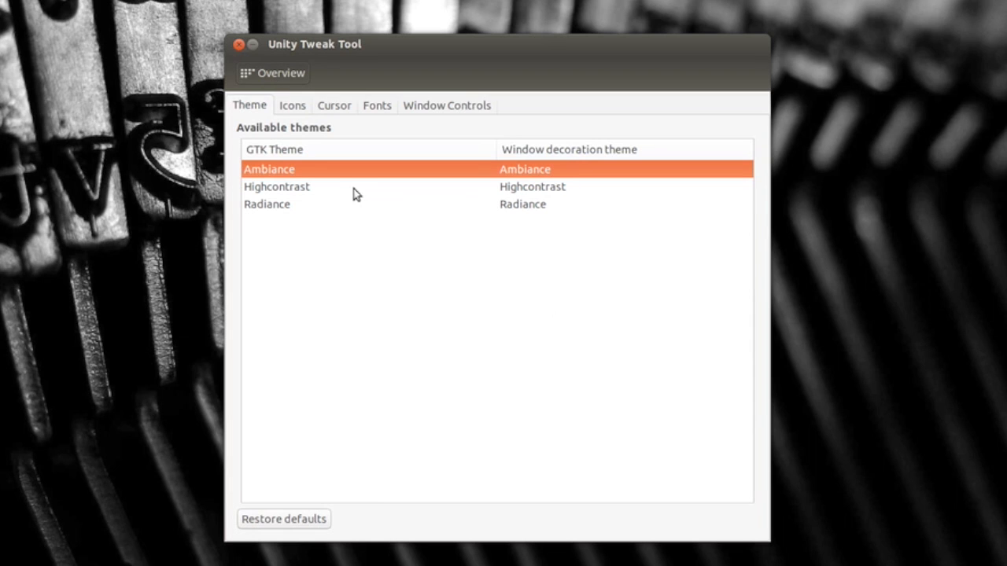
mouse_move(370, 208)
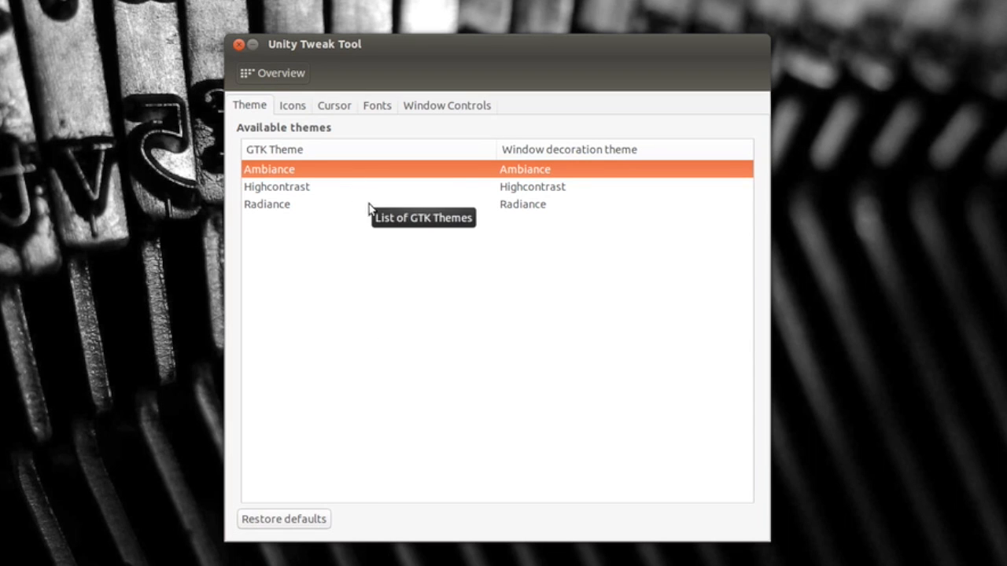
mouse_move(270, 82)
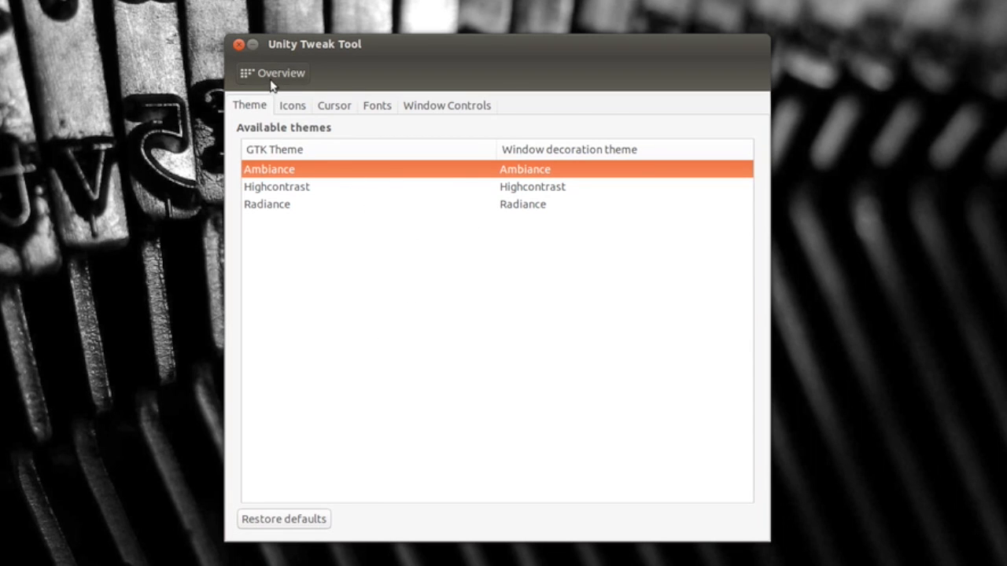
click(274, 72)
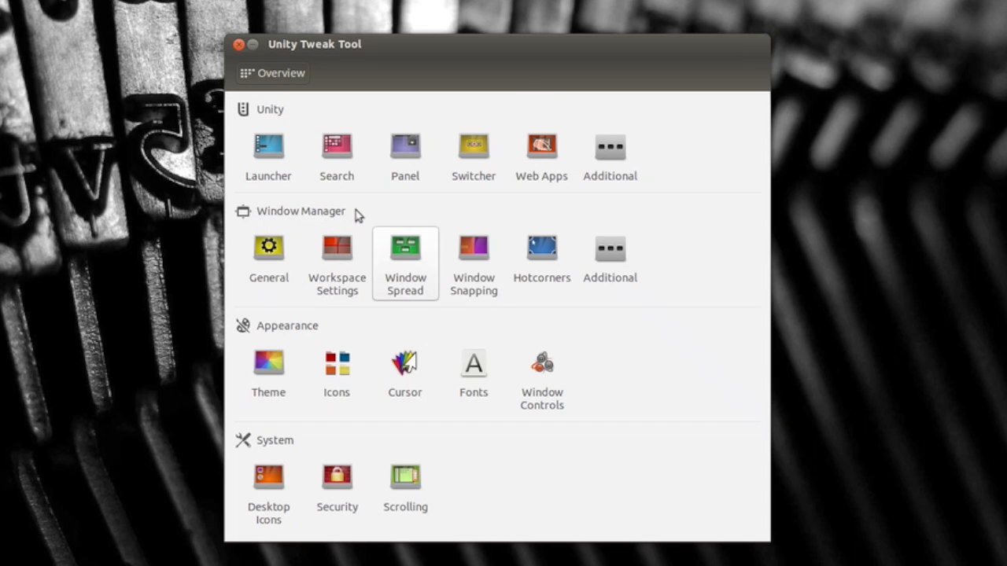
Close Unity Tweak Tool and search the Dash for 'ccsm', then for 'priva'
click(239, 44)
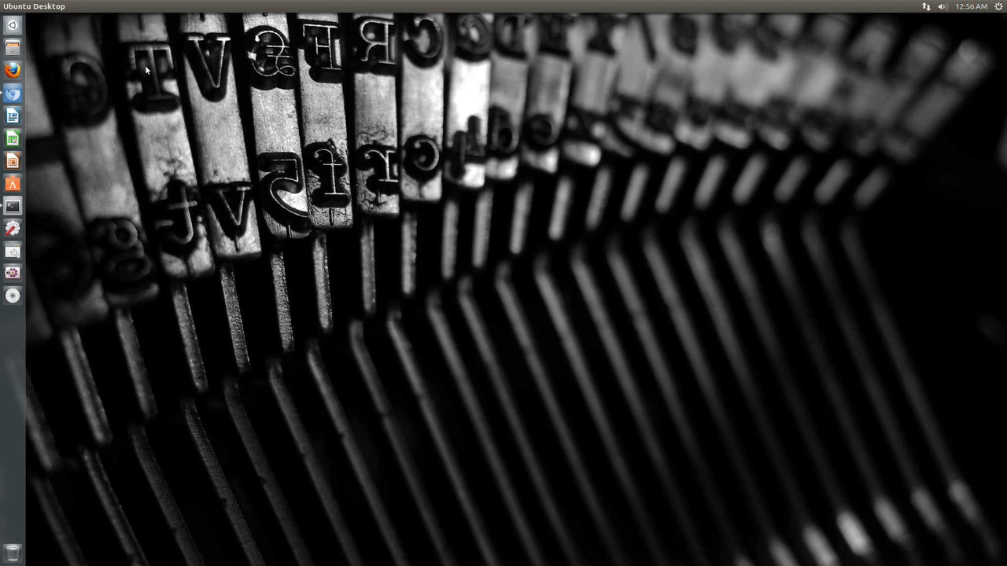
text(ccsm)
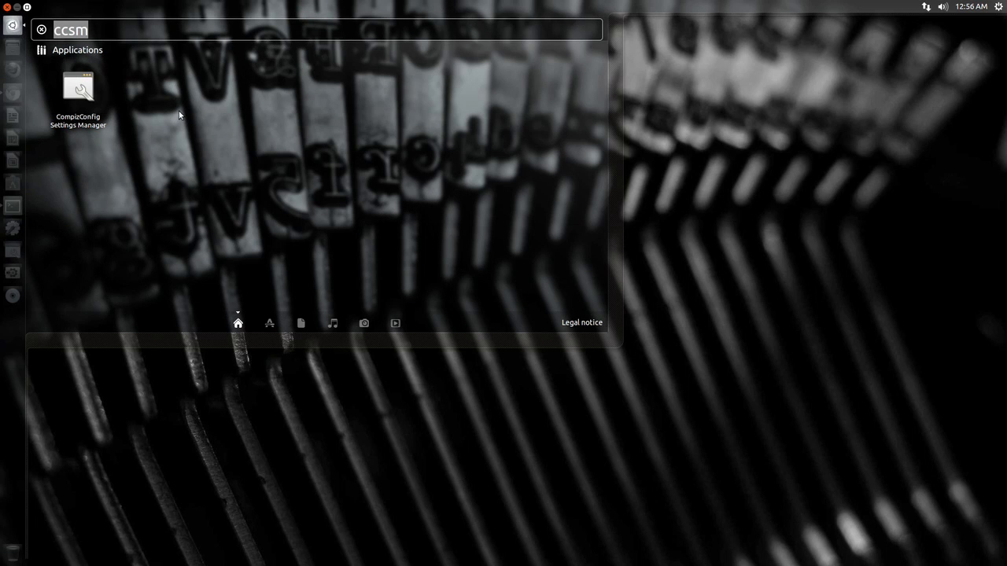
text(priva)
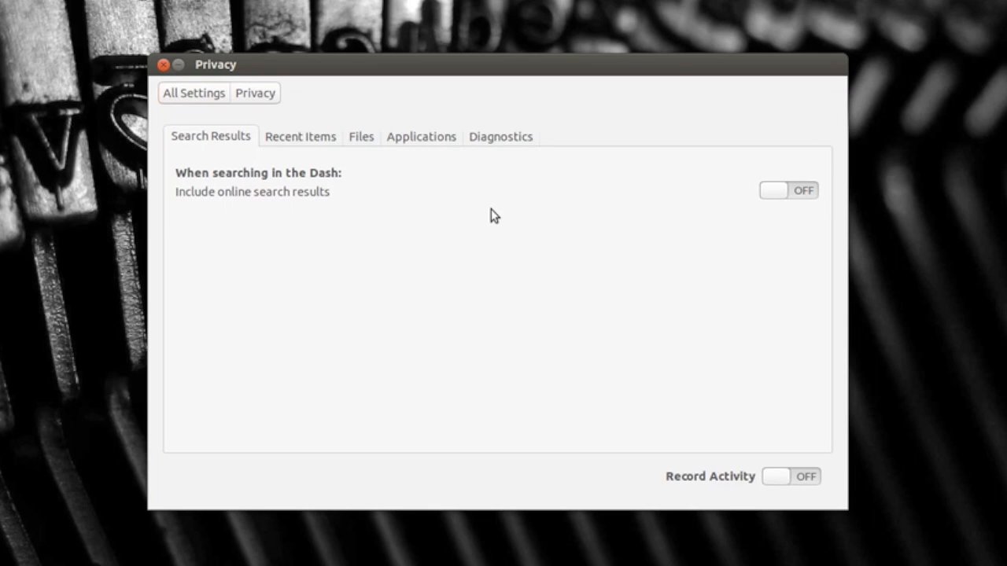
mouse_move(818, 206)
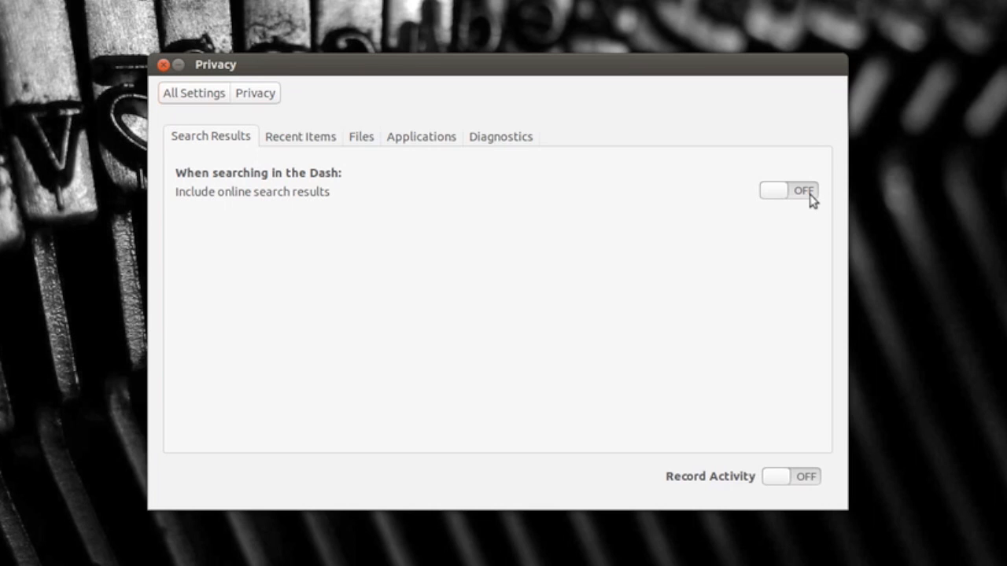
mouse_move(801, 485)
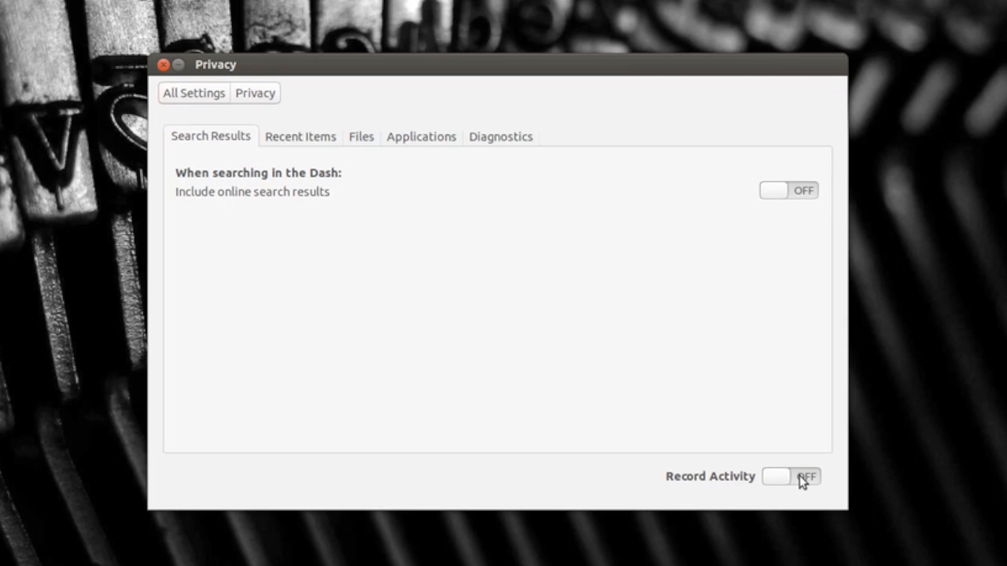
mouse_move(748, 415)
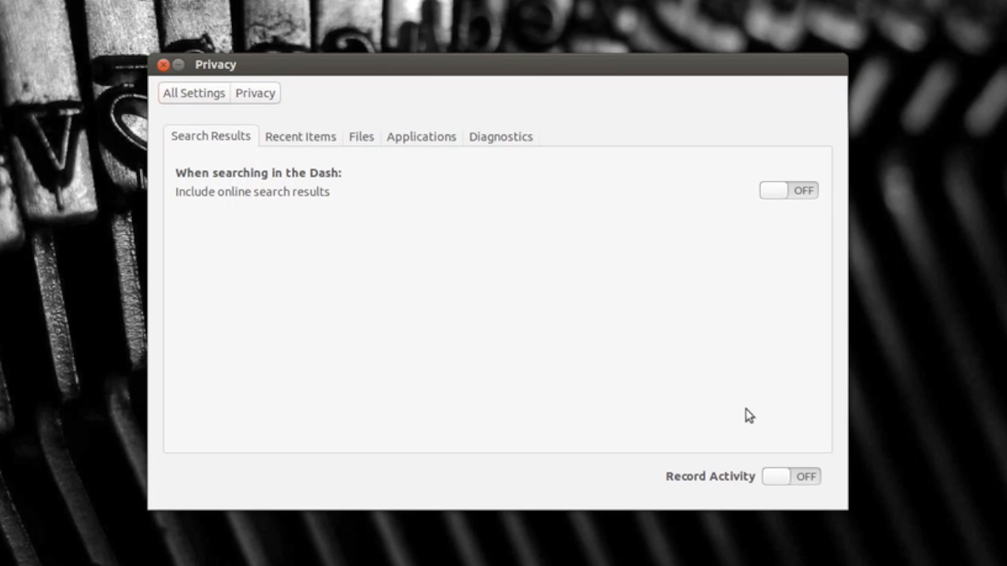
Close the Privacy window and launch Synaptic Package Manager from Ubuntu Software Center
click(164, 65)
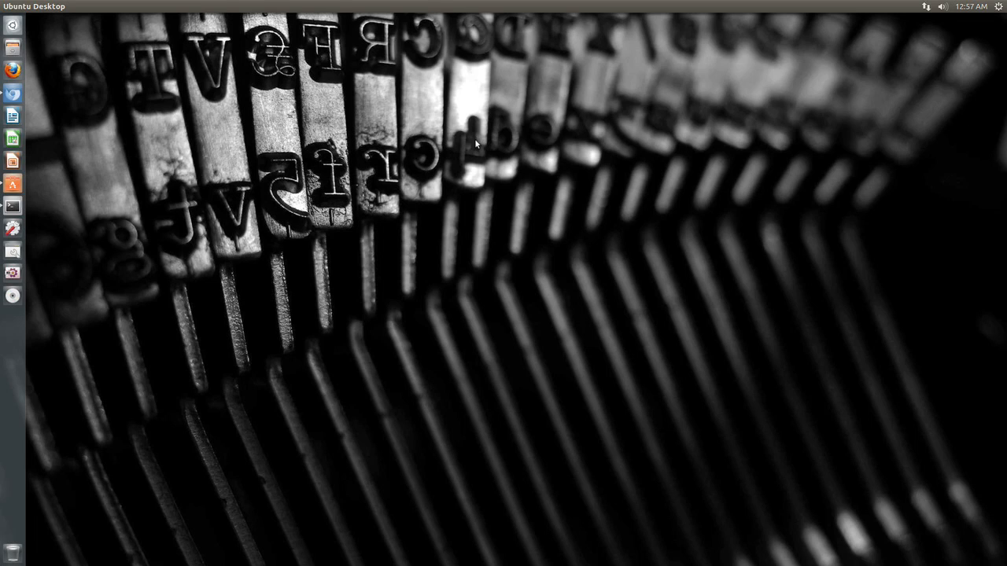
mouse_move(44, 187)
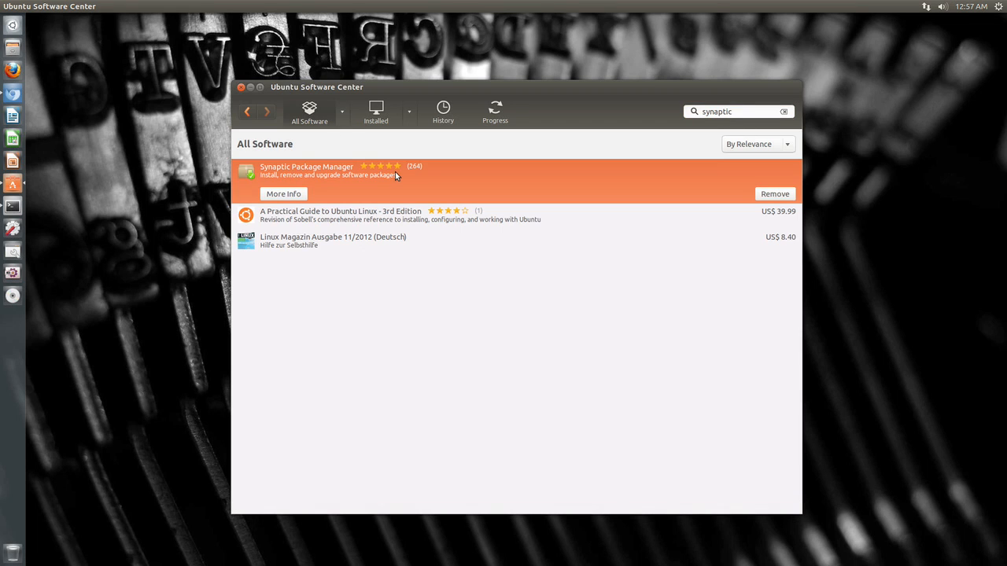
click(305, 170)
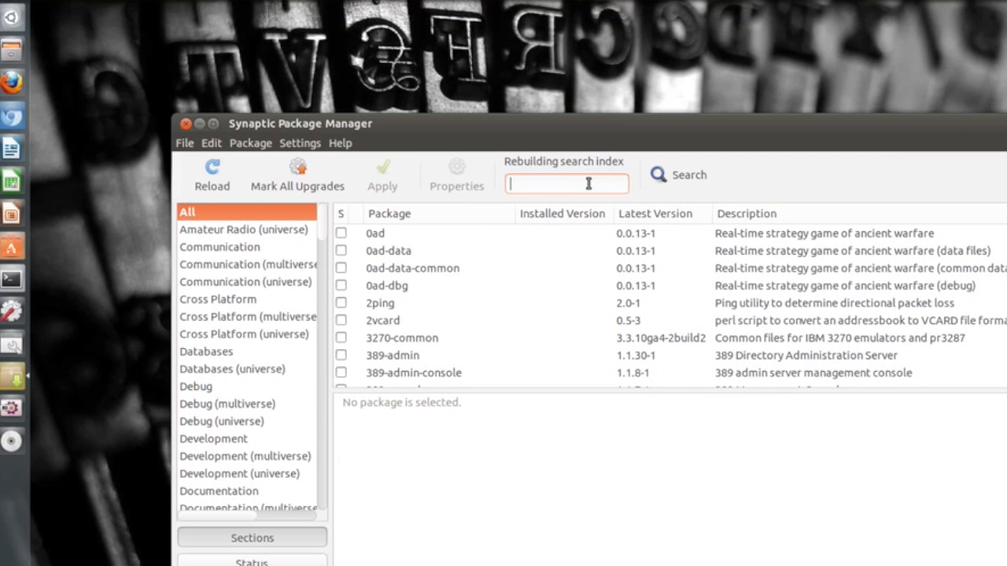
Filter Synaptic for 'email' packages and read the bootmail package description
text(email)
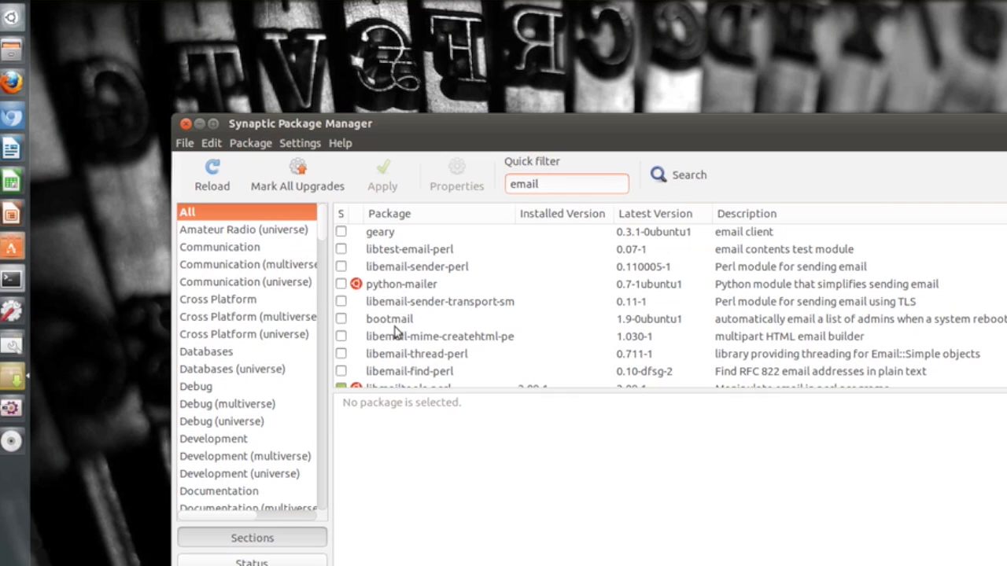
click(388, 317)
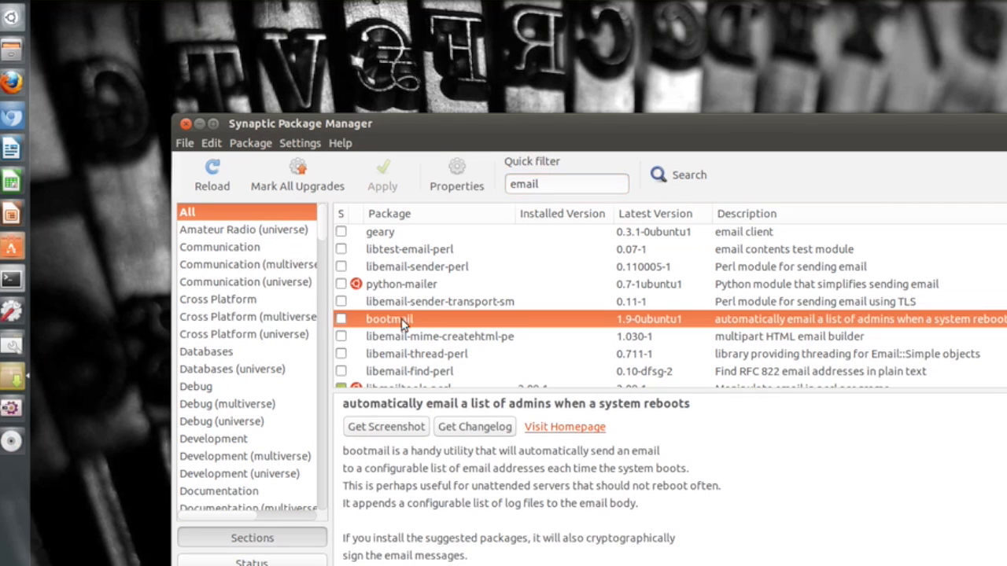
scroll(down, 3)
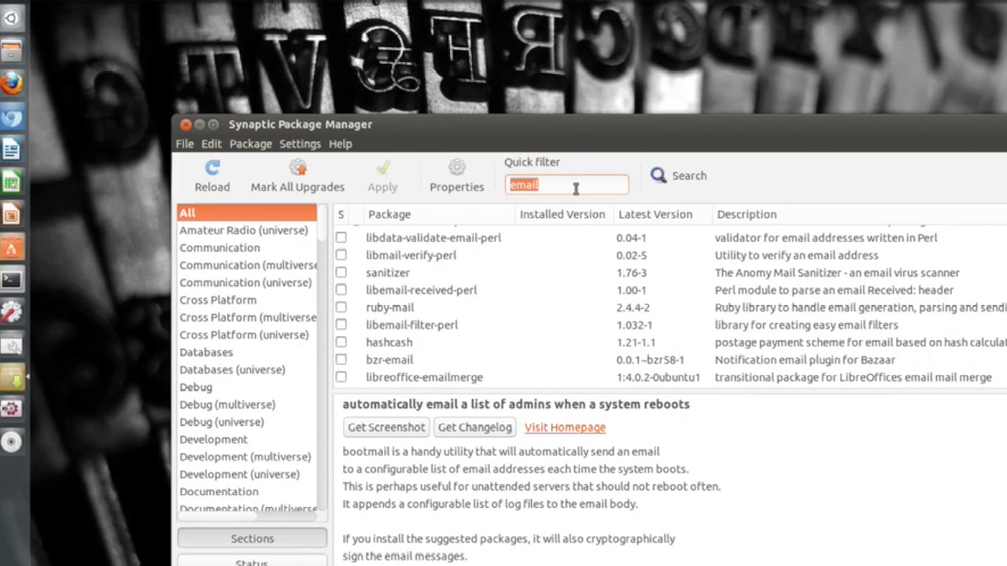
Filter for 'compiz' packages, read the compiz-plugins description, then close Synaptic
text(compiz)
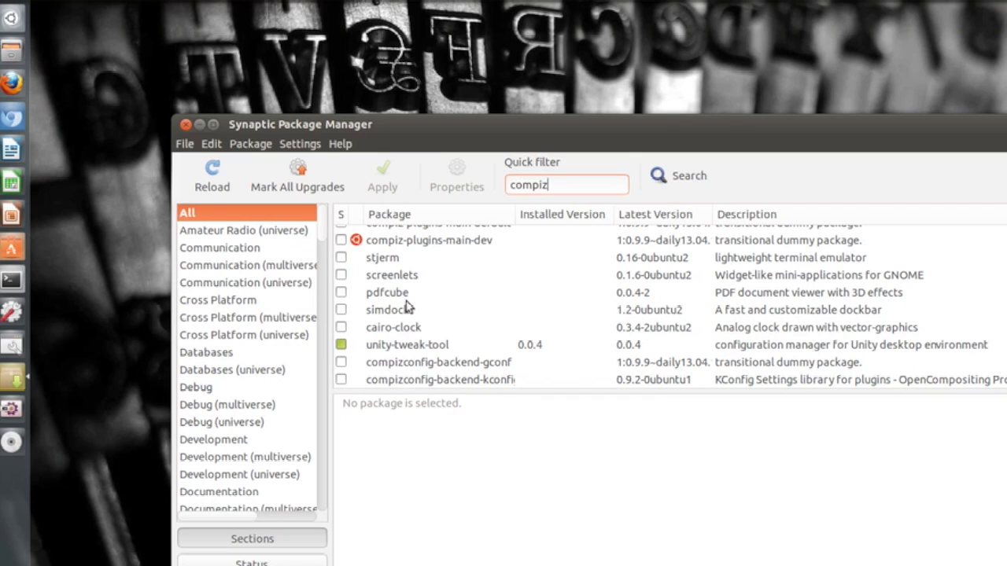
mouse_move(409, 365)
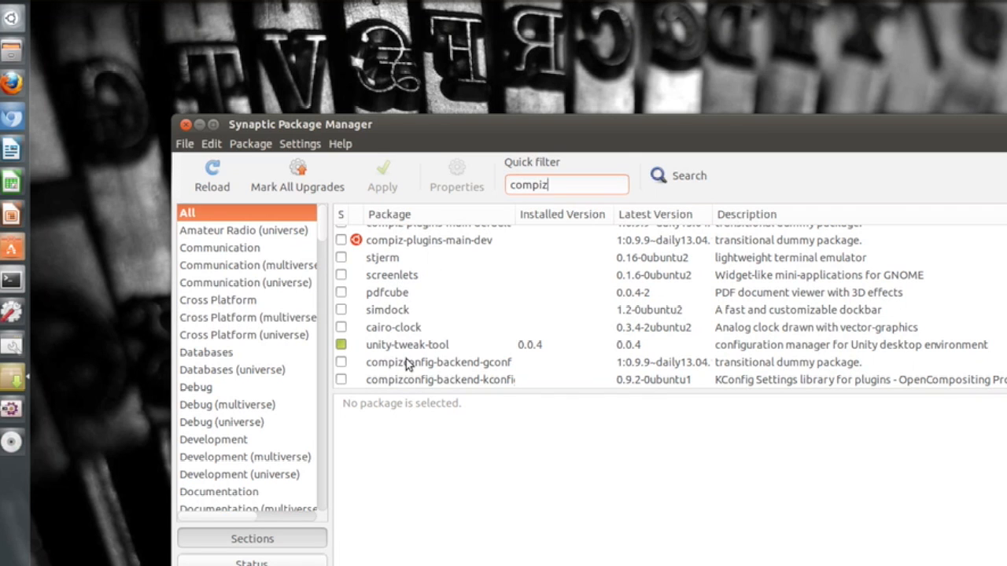
mouse_move(448, 375)
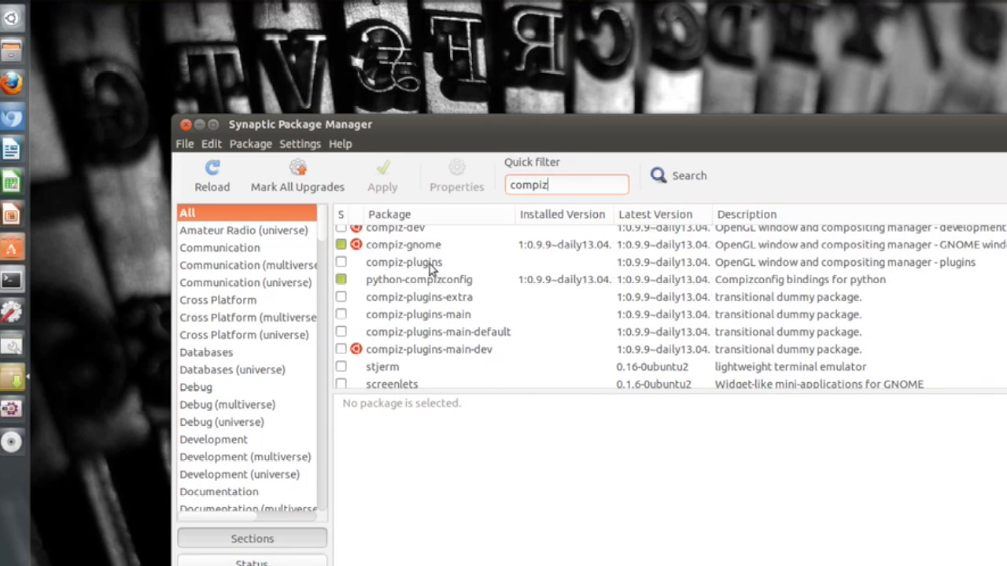
click(403, 261)
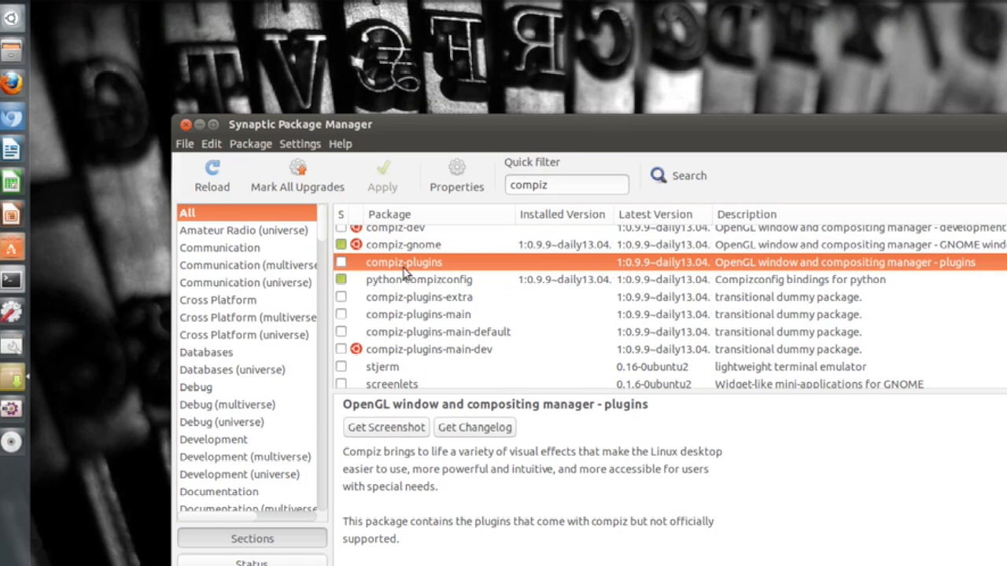
click(186, 124)
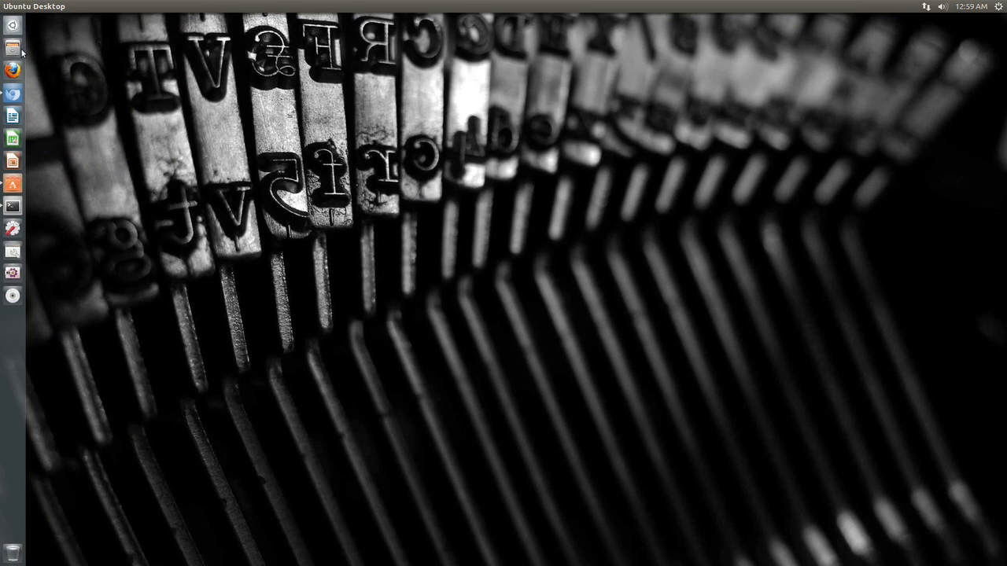
mouse_move(13, 47)
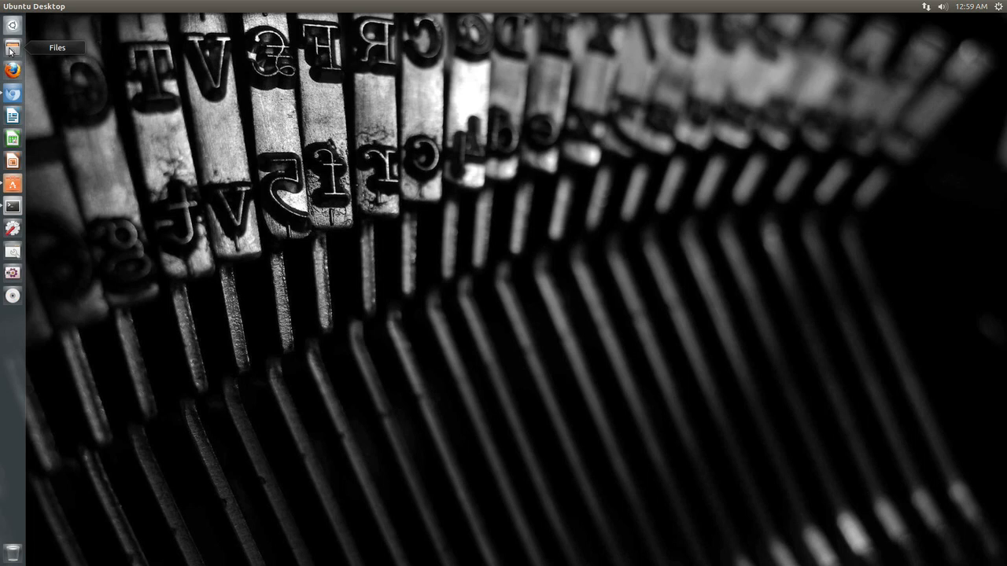
click(13, 47)
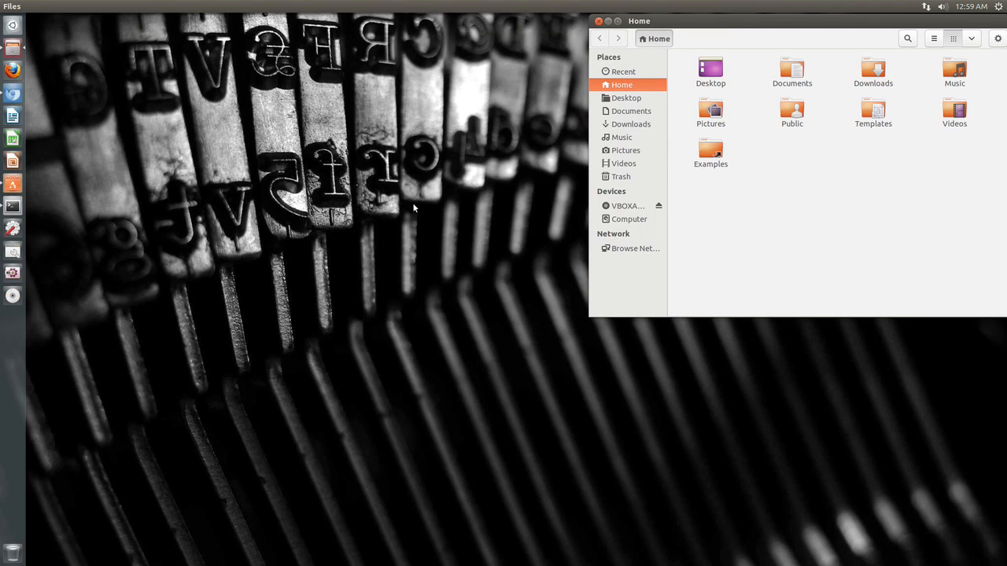
mouse_move(721, 30)
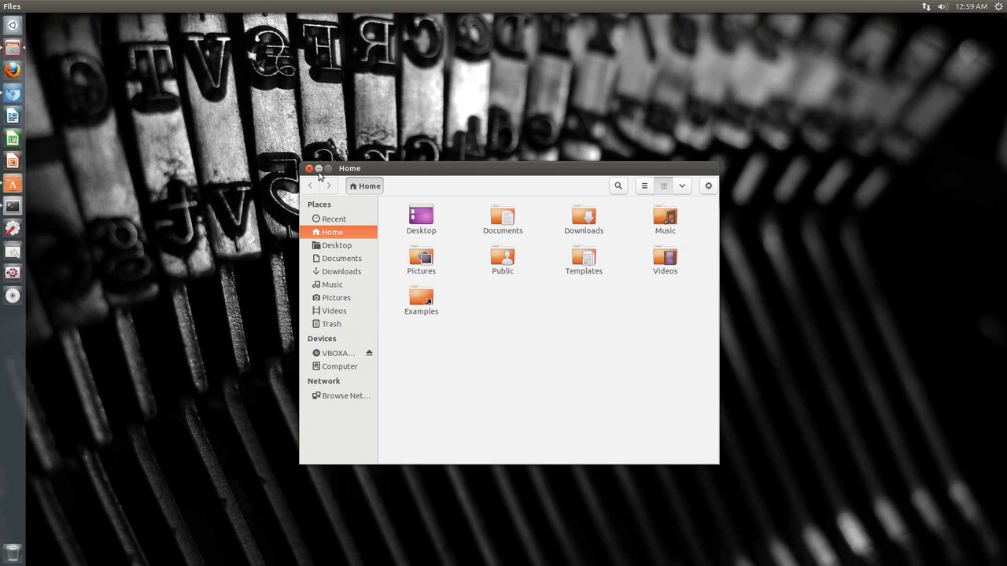
click(310, 169)
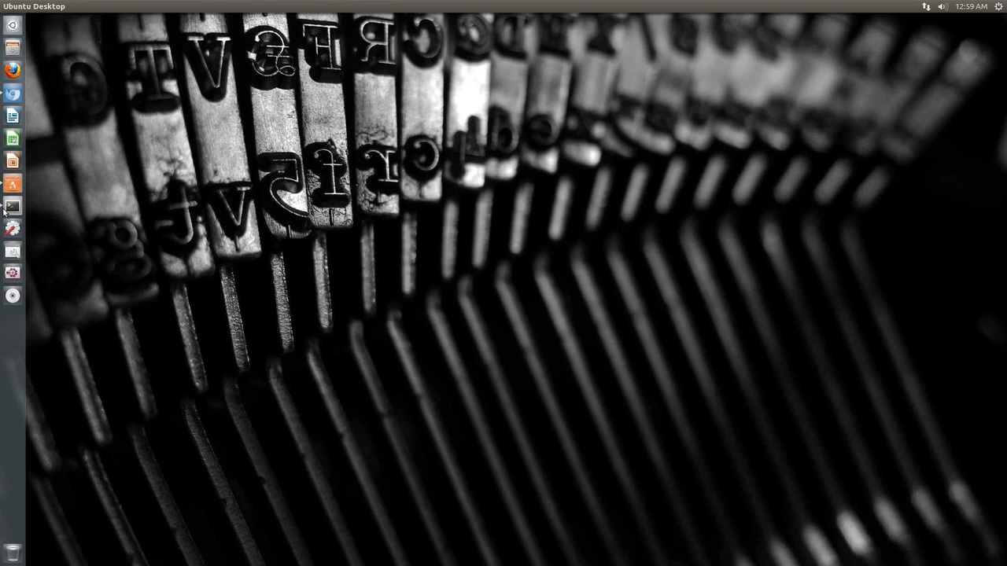
mouse_move(172, 244)
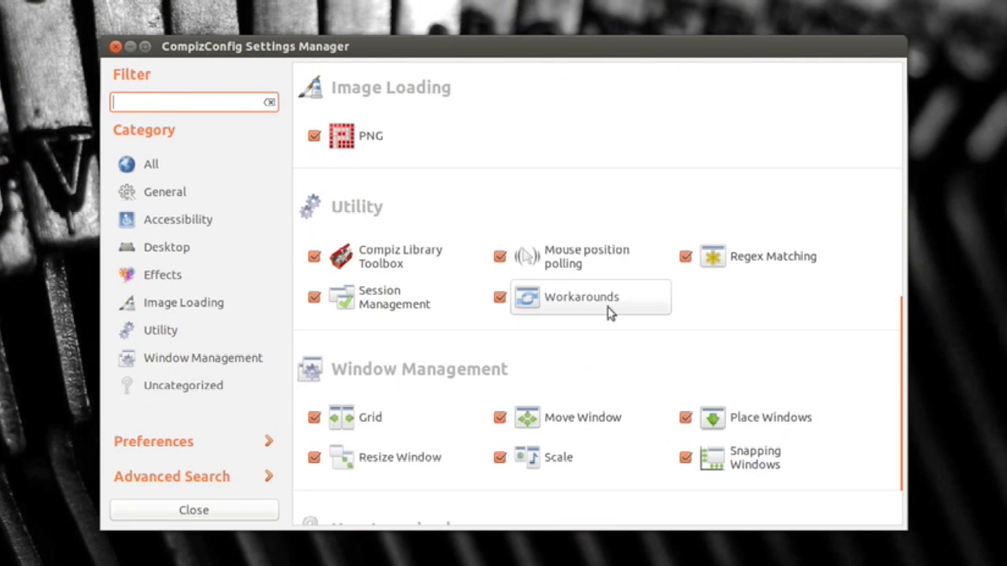
Find Place Windows under Window Management in the CCSM plugin list and show its settings
scroll(down, 3)
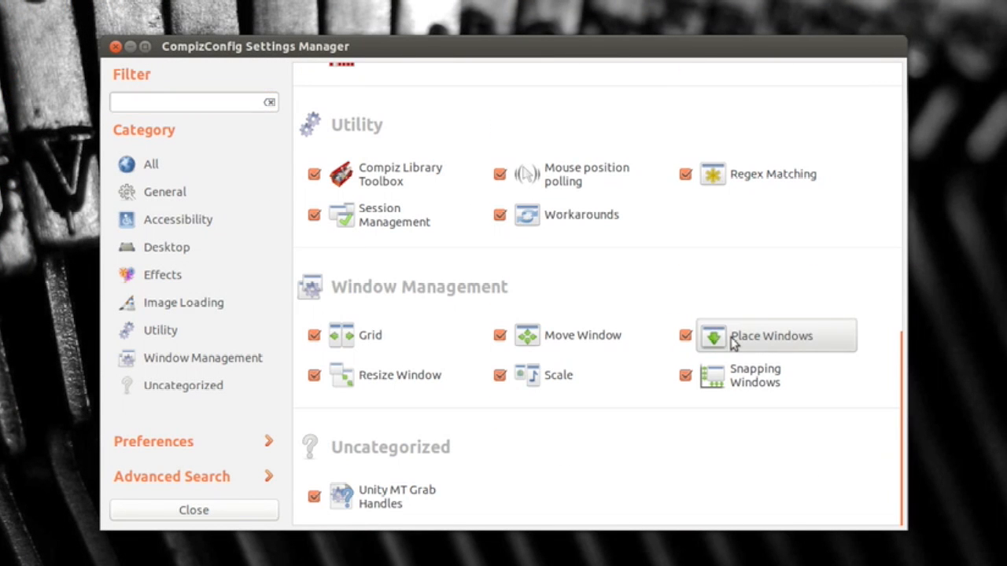
click(771, 335)
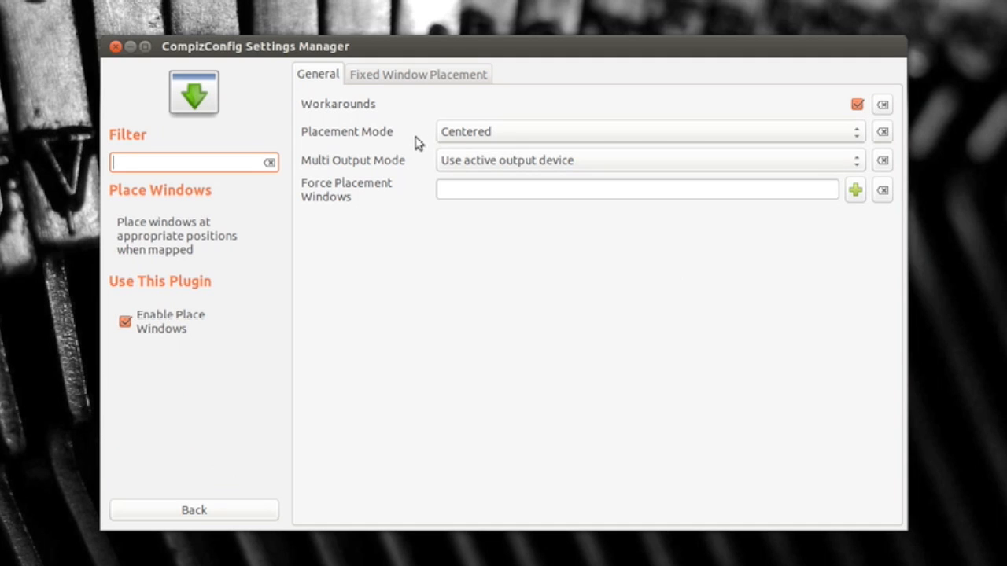
Choose Centered as the Placement Mode and go back to the plugin list
click(645, 132)
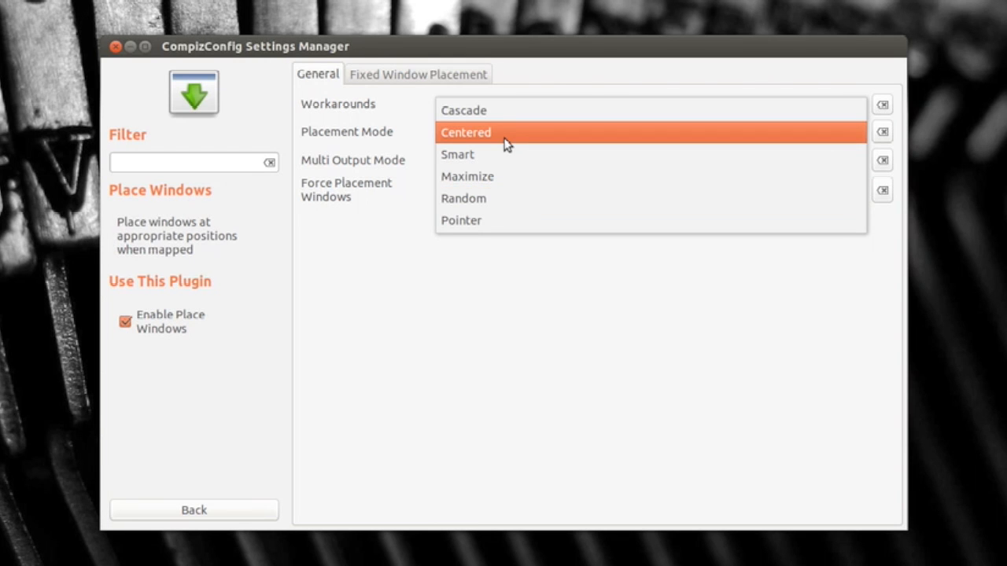
click(466, 132)
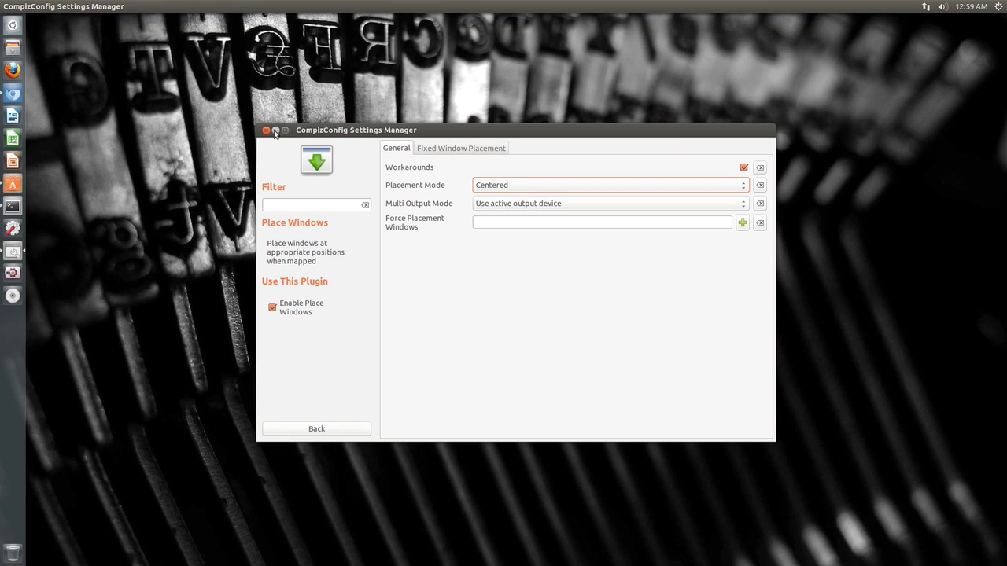
click(266, 129)
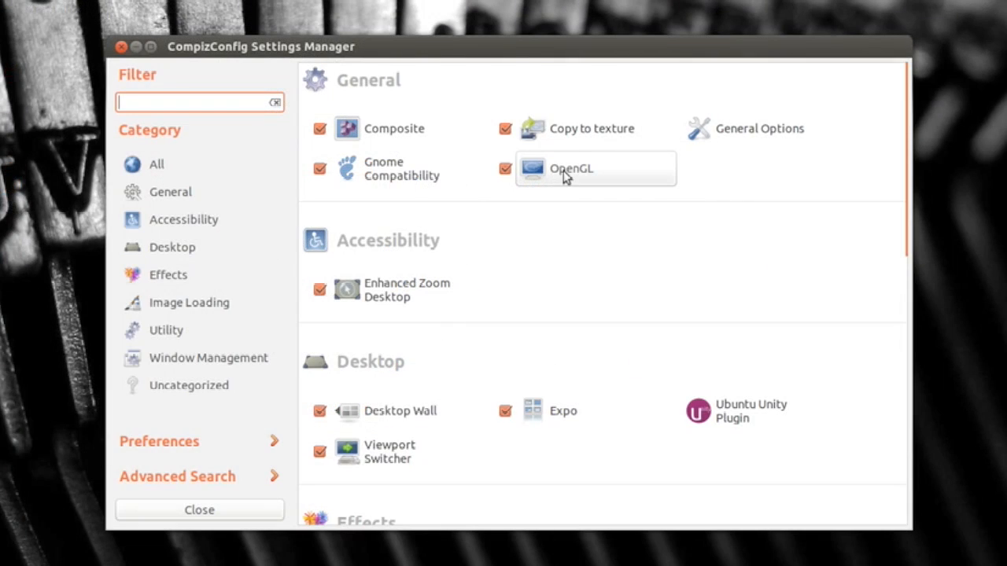
Show the OpenGL plugin settings, leaving Sync To VBlank unchecked
click(572, 169)
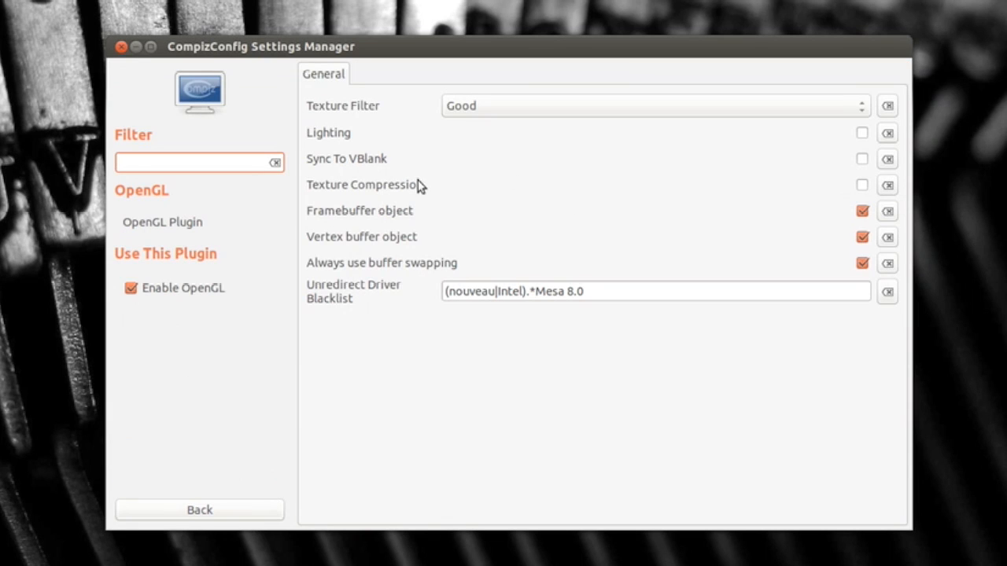
mouse_move(346, 170)
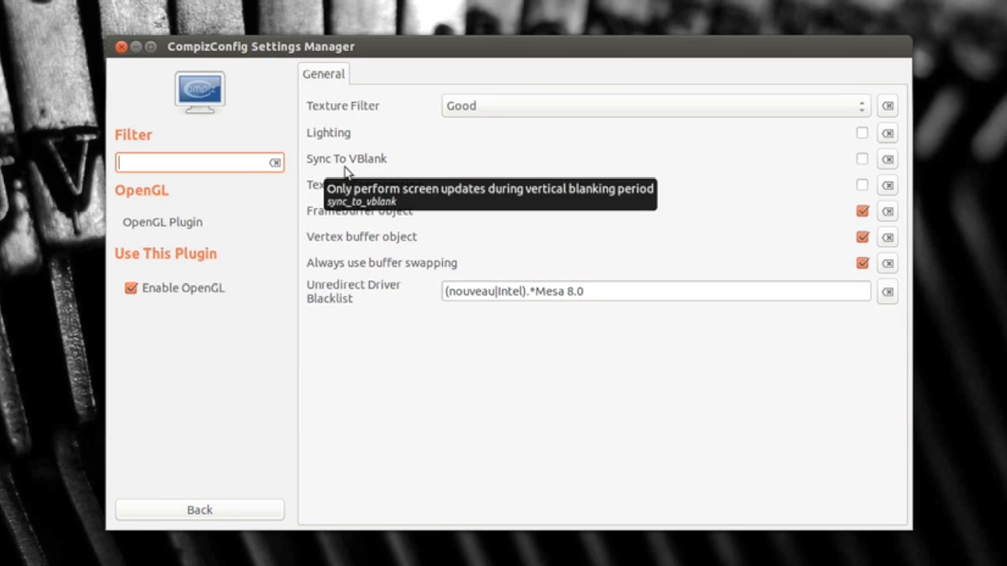
mouse_move(842, 163)
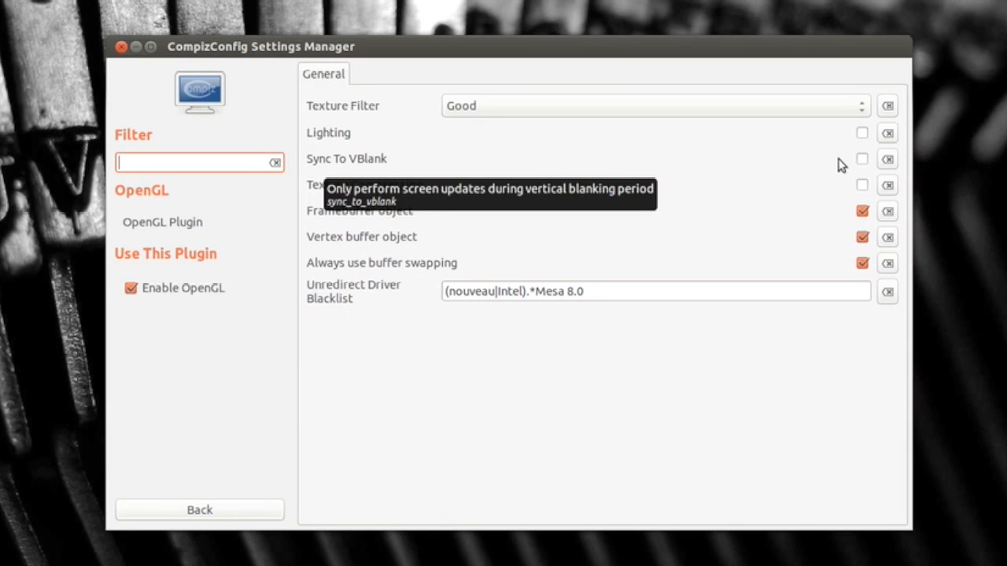
mouse_move(475, 186)
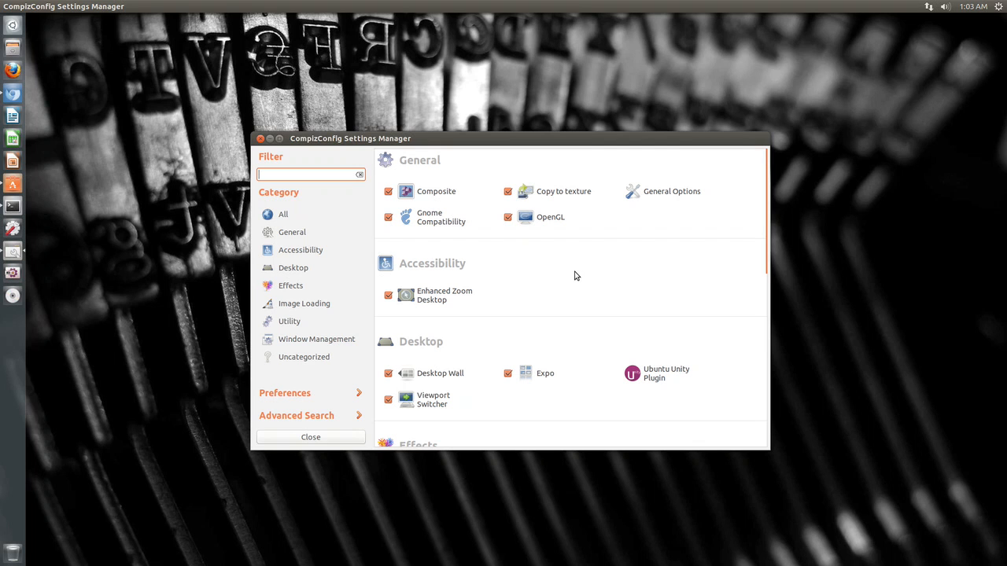
mouse_move(610, 277)
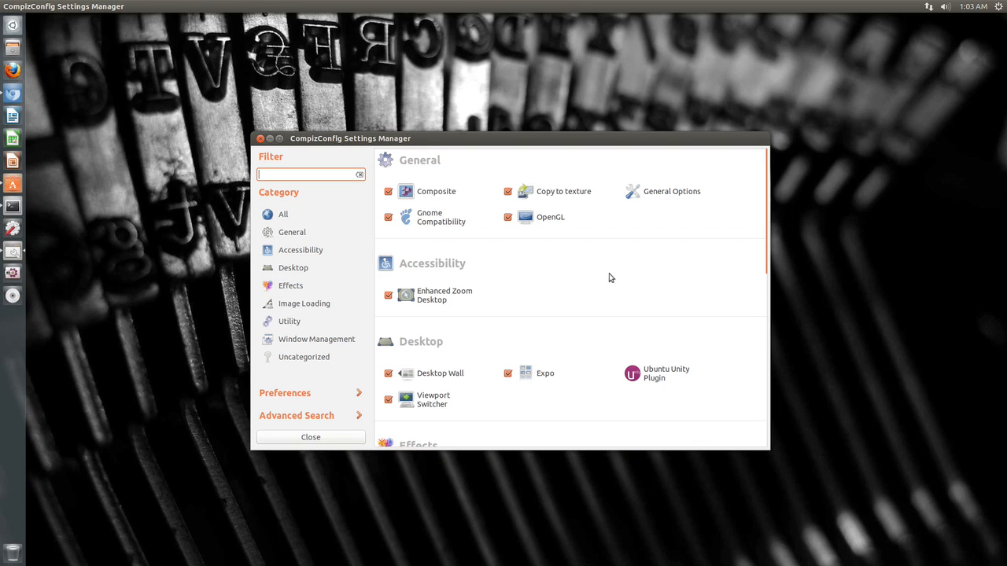
mouse_move(755, 268)
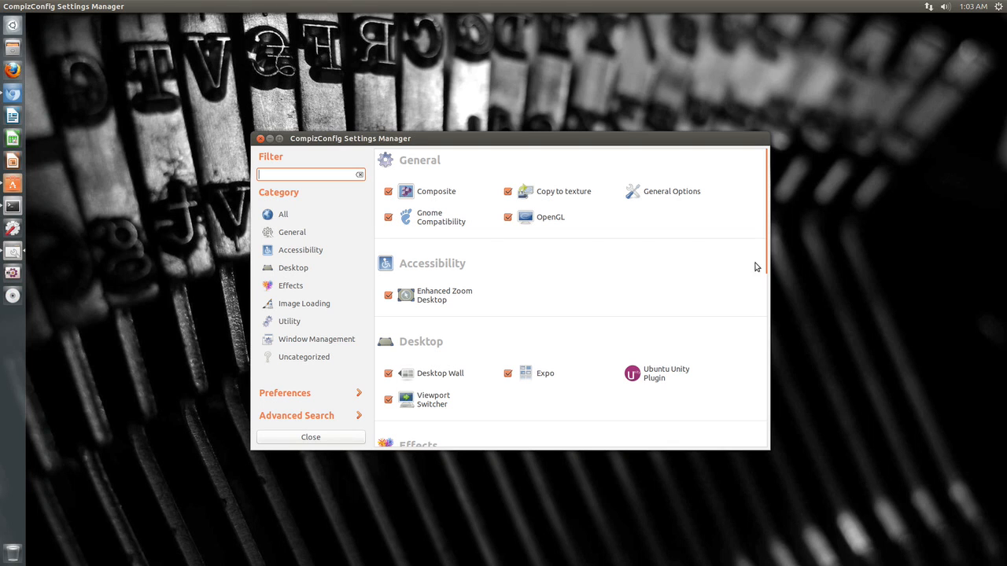